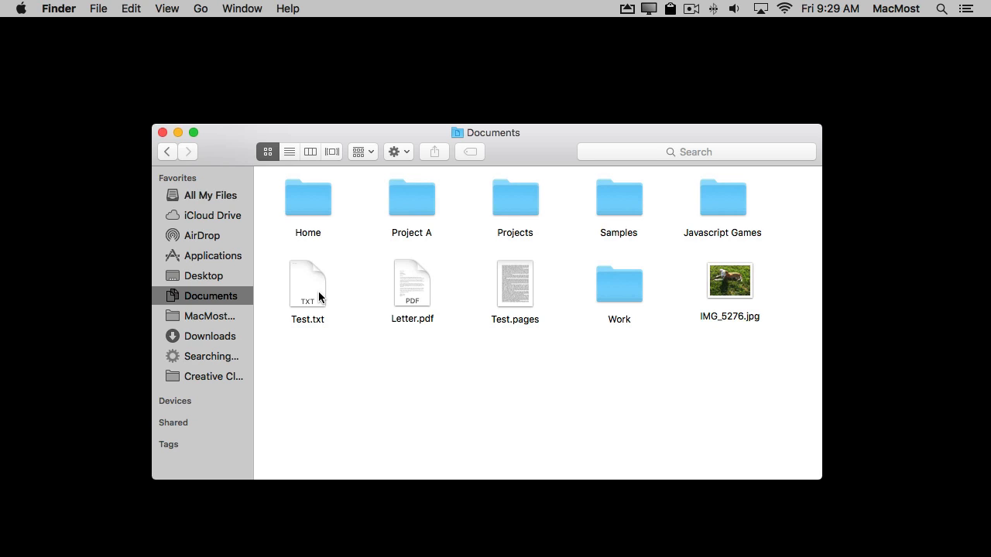
Launch QuickTime Player from the Dock, browse to Documents, and reach the File menu's new recording commands.
{"action": "left_click", "coordinate": [690, 9]}
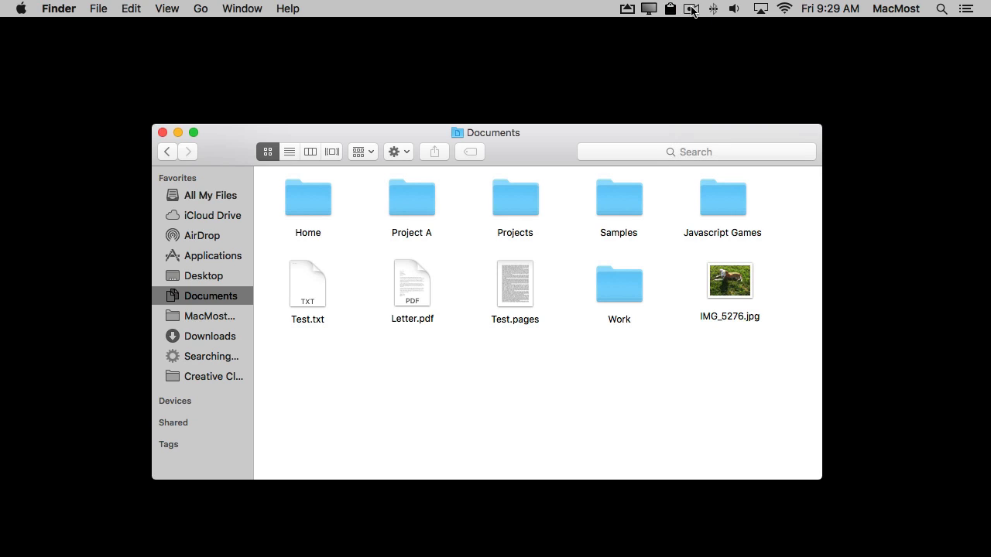
{"action": "mouse_move", "coordinate": [668, 228]}
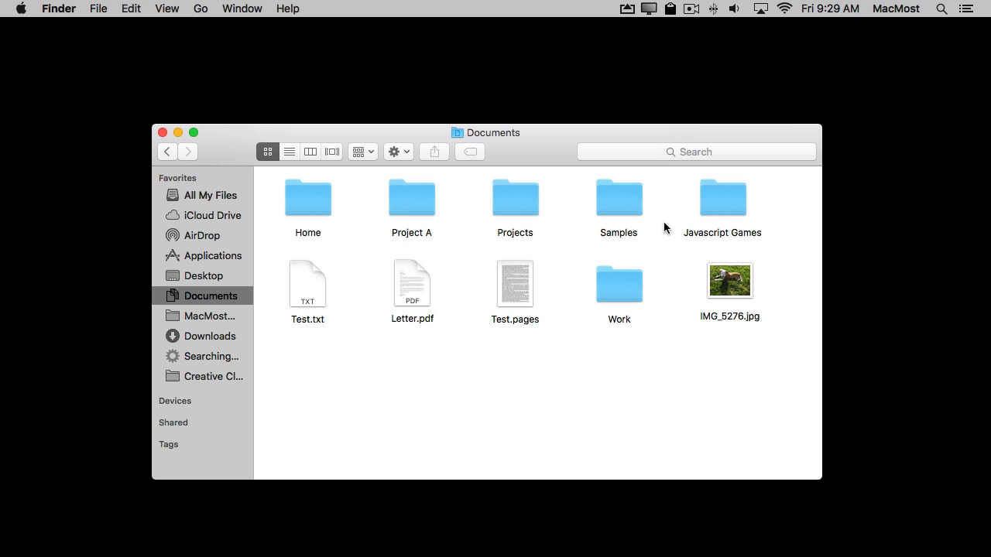
{"action": "mouse_move", "coordinate": [665, 496]}
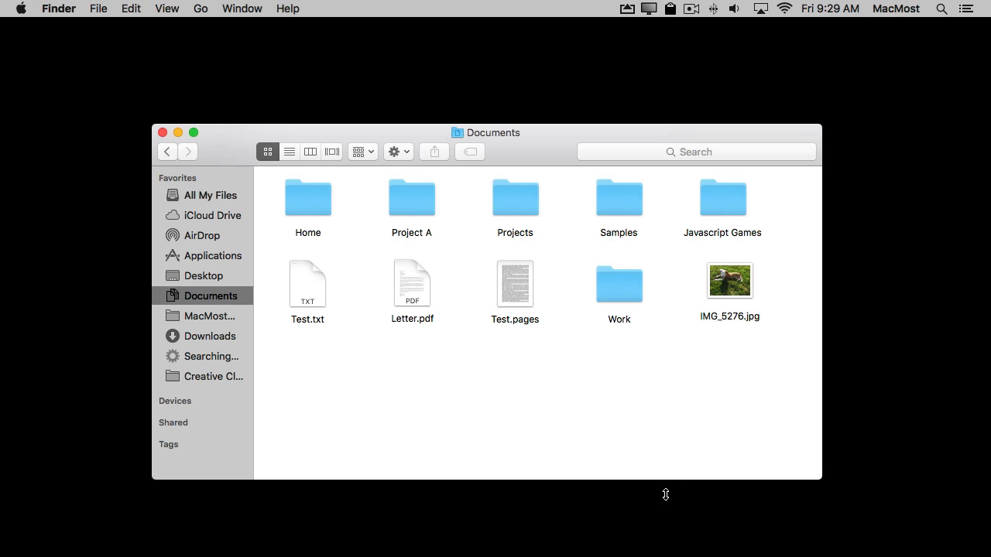
{"action": "mouse_move", "coordinate": [487, 533]}
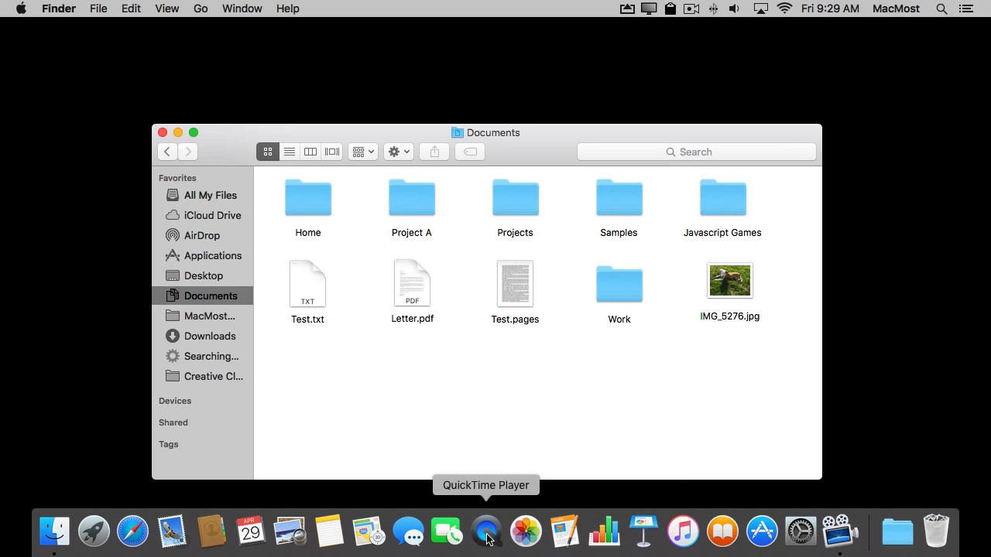
{"action": "left_click", "coordinate": [486, 531]}
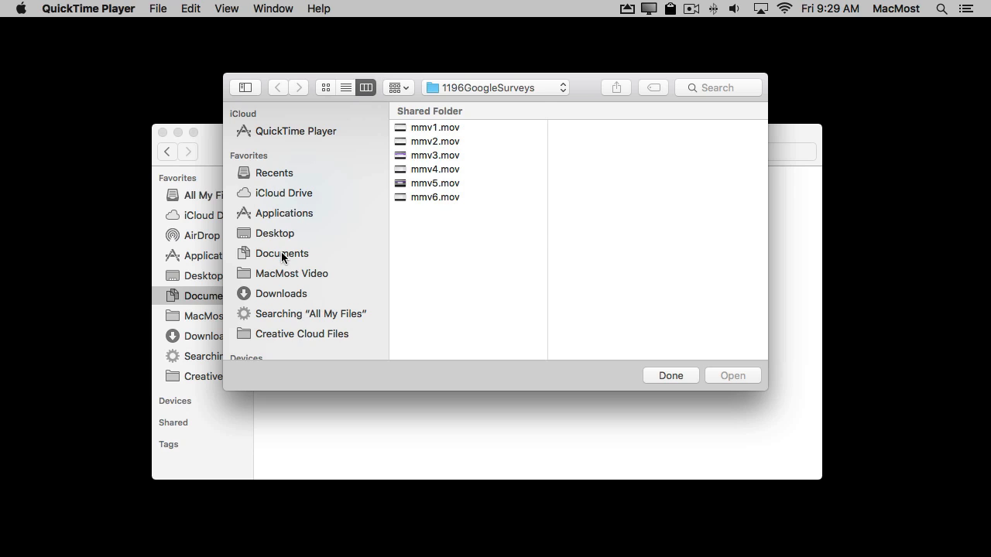
{"action": "left_click", "coordinate": [282, 254]}
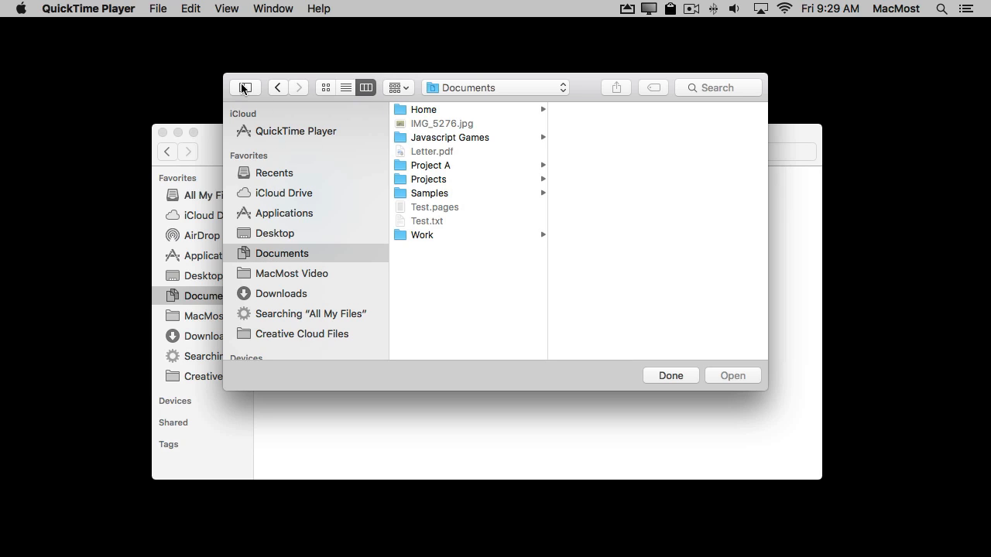
{"action": "mouse_move", "coordinate": [132, 12]}
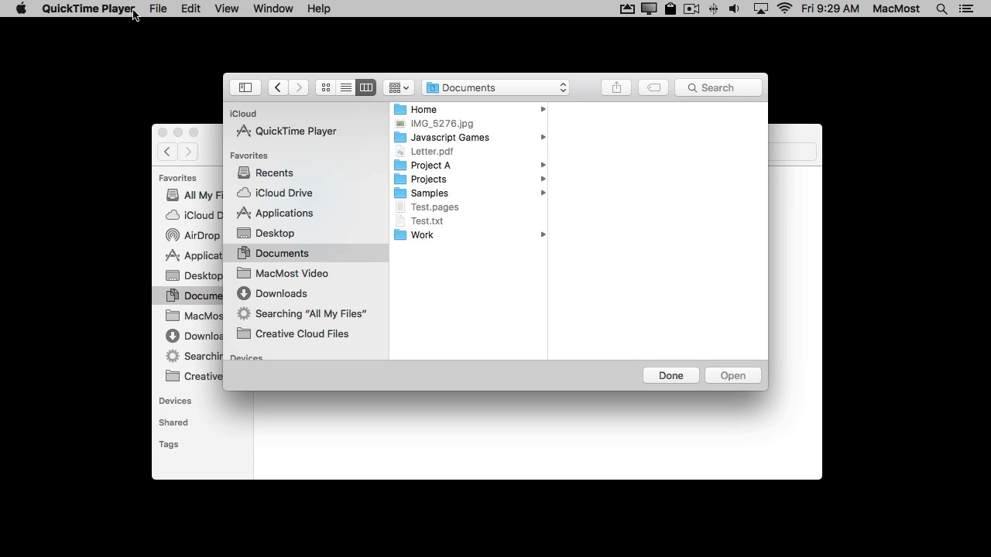
{"action": "left_click", "coordinate": [157, 10]}
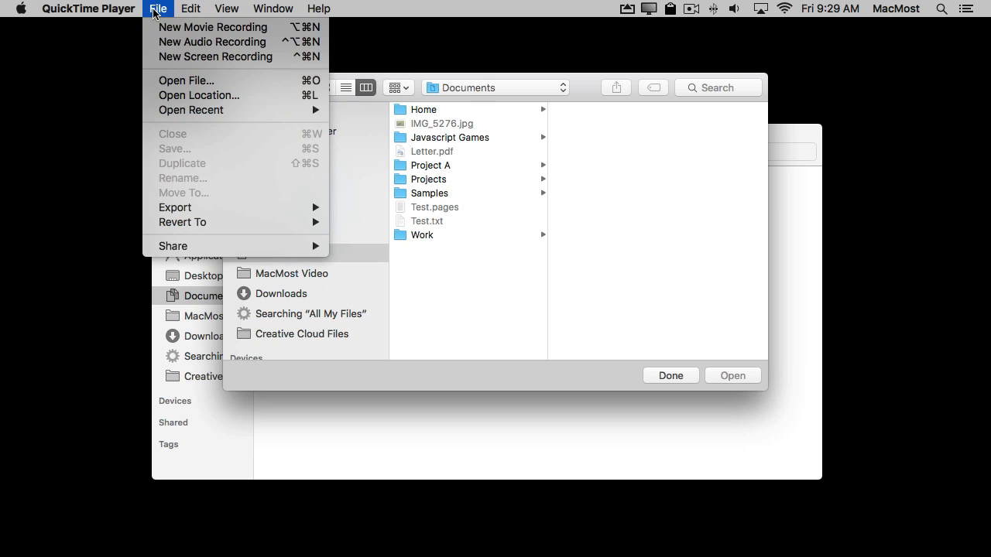
{"action": "mouse_move", "coordinate": [217, 55]}
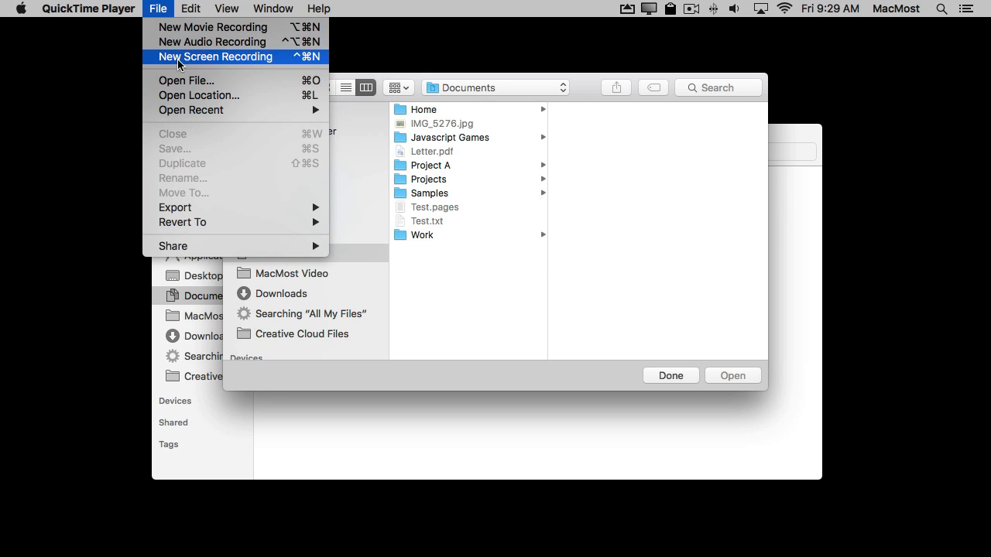
Create a New Screen Recording keeping the Blue Snowball microphone and enabling Show Mouse Clicks in Recording.
{"action": "left_click", "coordinate": [217, 56]}
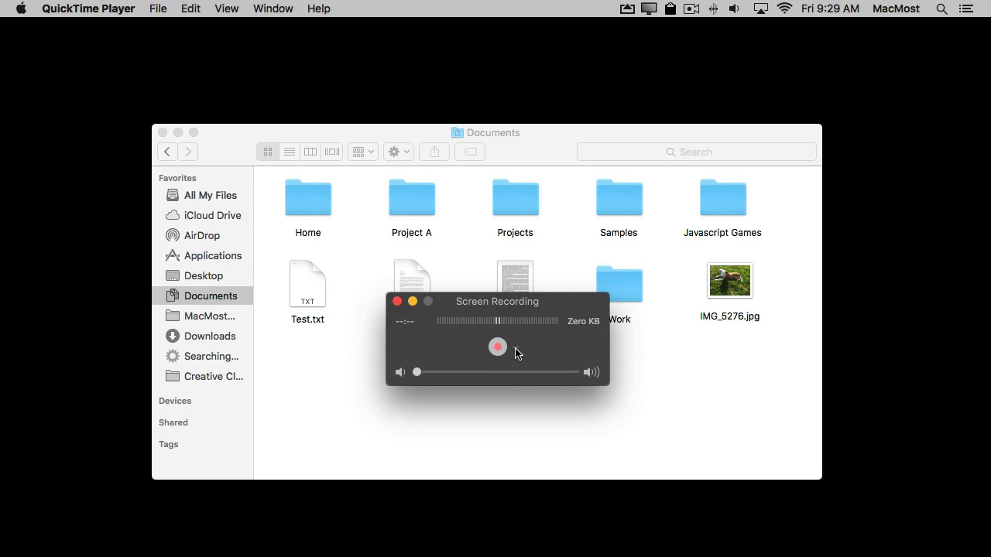
{"action": "left_click", "coordinate": [515, 347]}
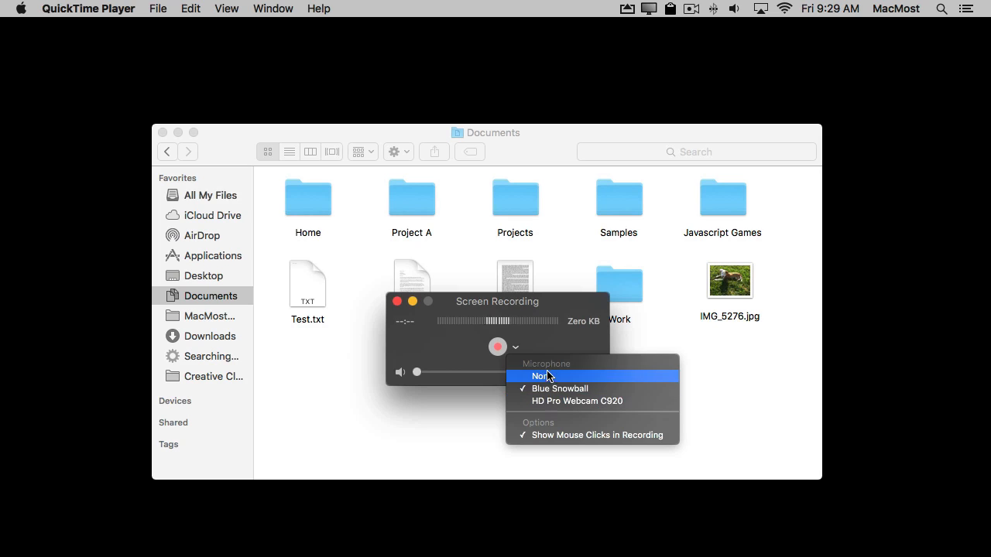
{"action": "mouse_move", "coordinate": [550, 417]}
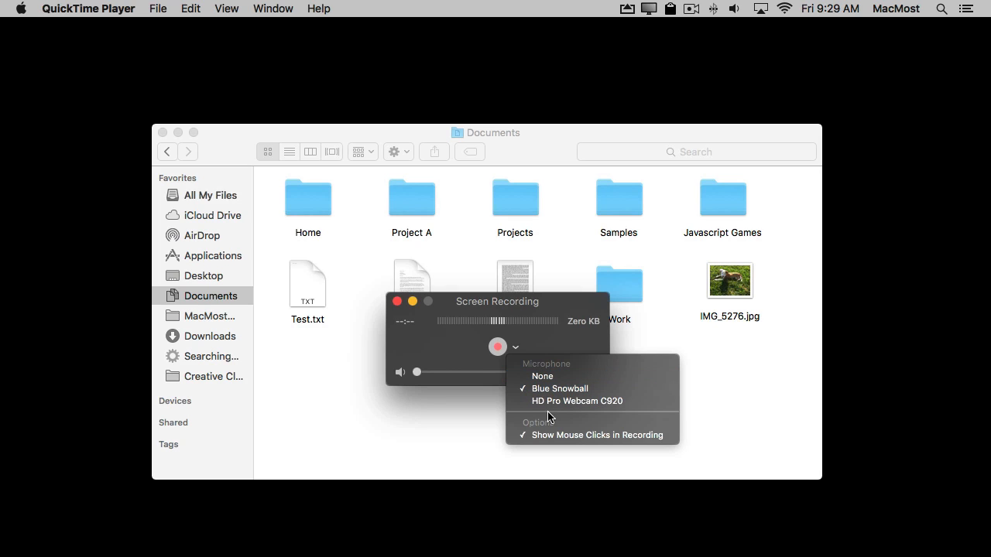
{"action": "mouse_move", "coordinate": [590, 435]}
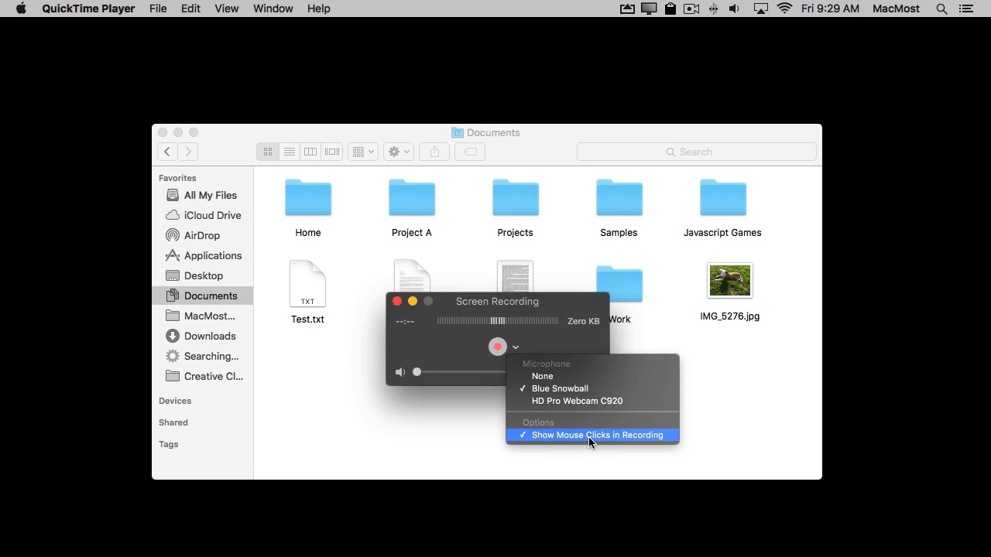
{"action": "left_click", "coordinate": [598, 434]}
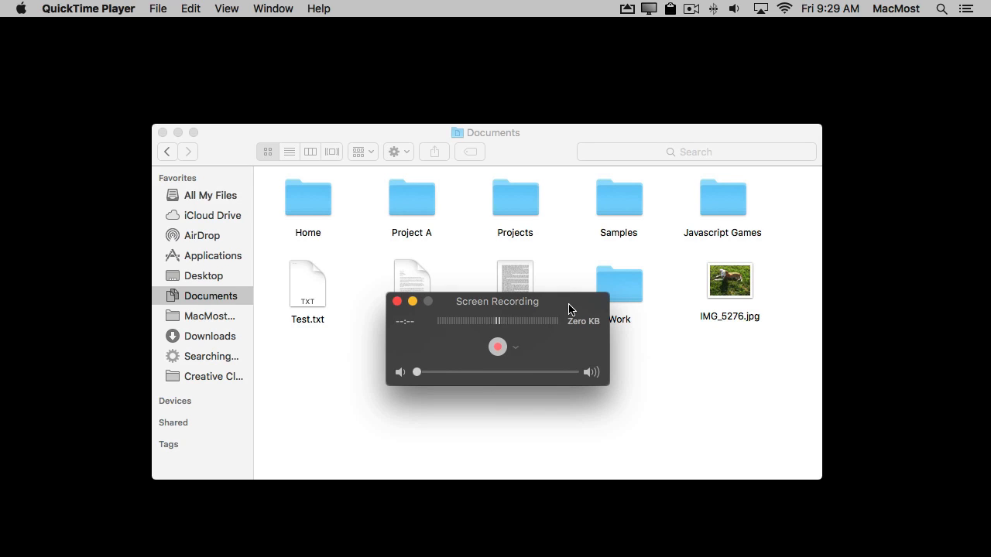
{"action": "mouse_move", "coordinate": [483, 338]}
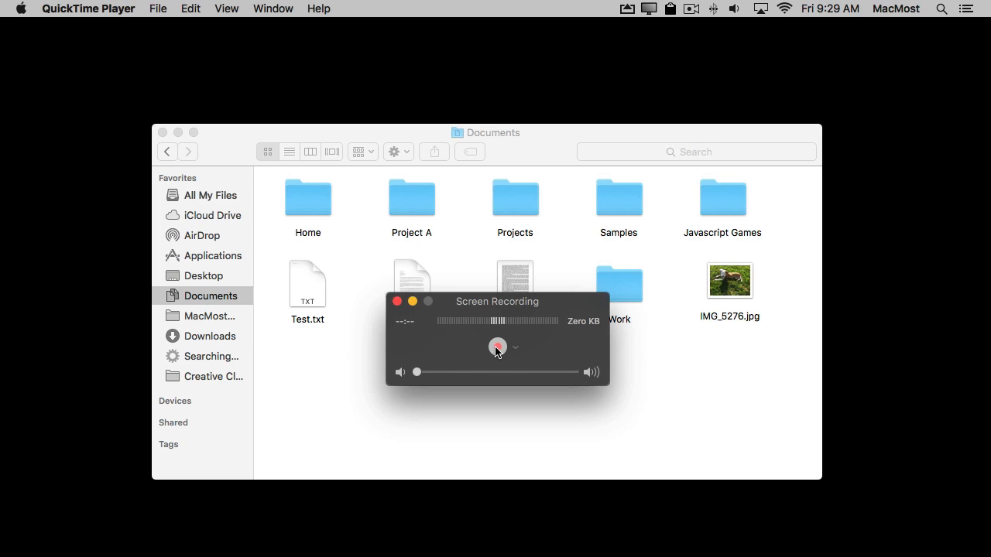
Record the screen while bringing the Documents window forward and dragging an item within it.
{"action": "left_click", "coordinate": [497, 347]}
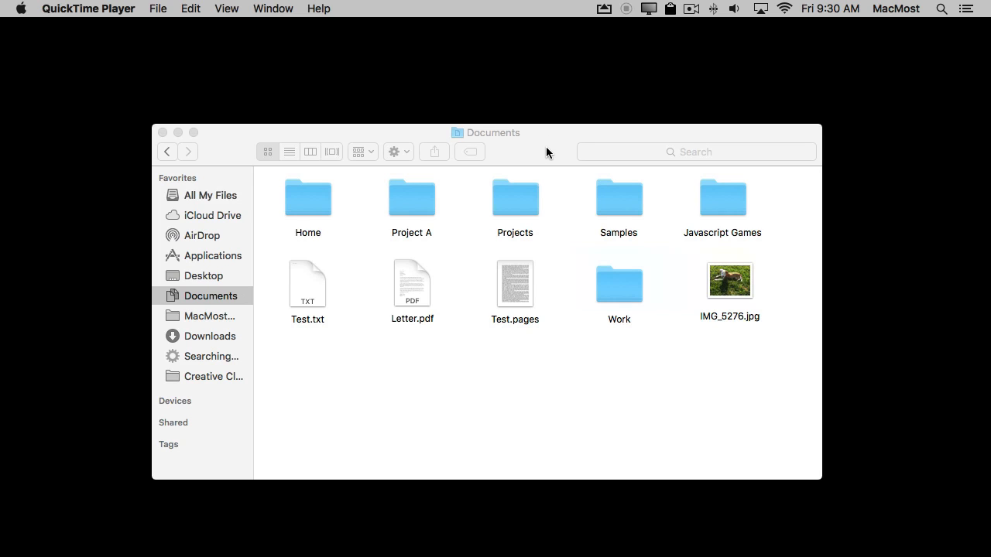
{"action": "left_click", "coordinate": [412, 198]}
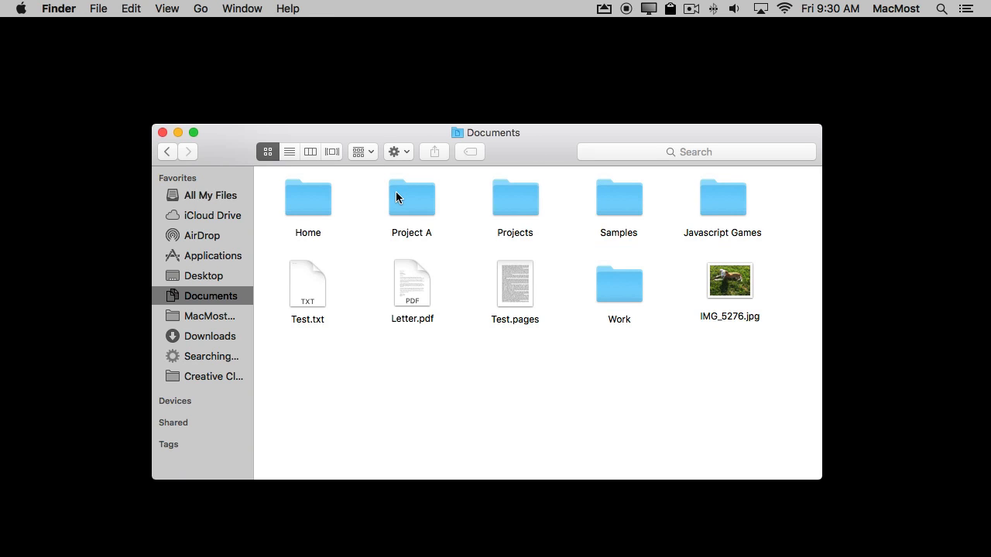
{"action": "mouse_move", "coordinate": [585, 302]}
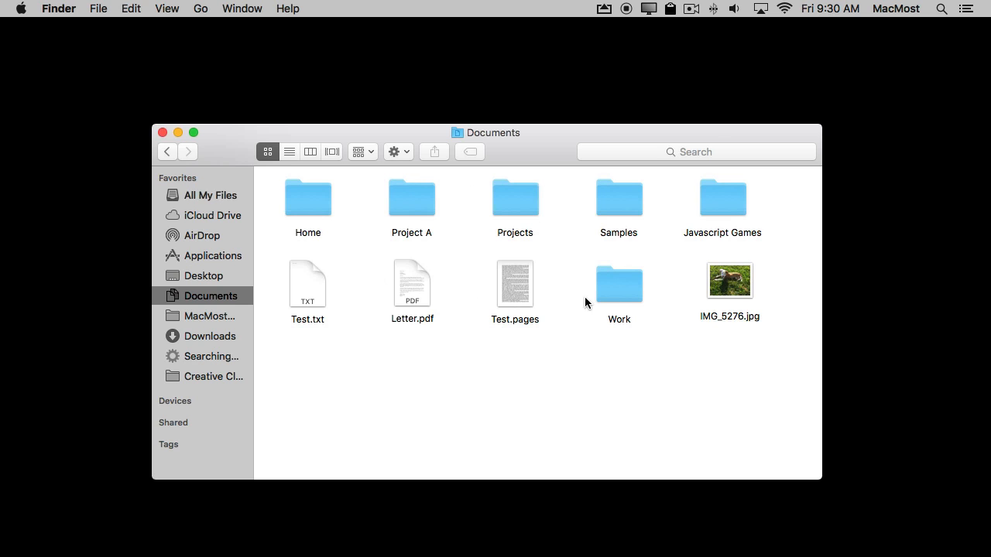
{"action": "left_click_drag", "start_coordinate": [515, 282], "coordinate": [427, 380]}
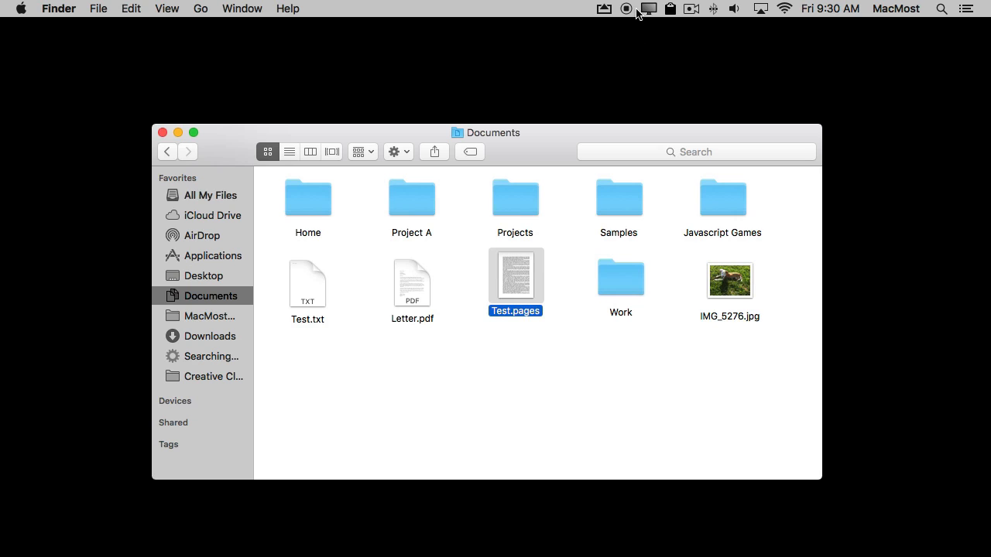
{"action": "mouse_move", "coordinate": [631, 12]}
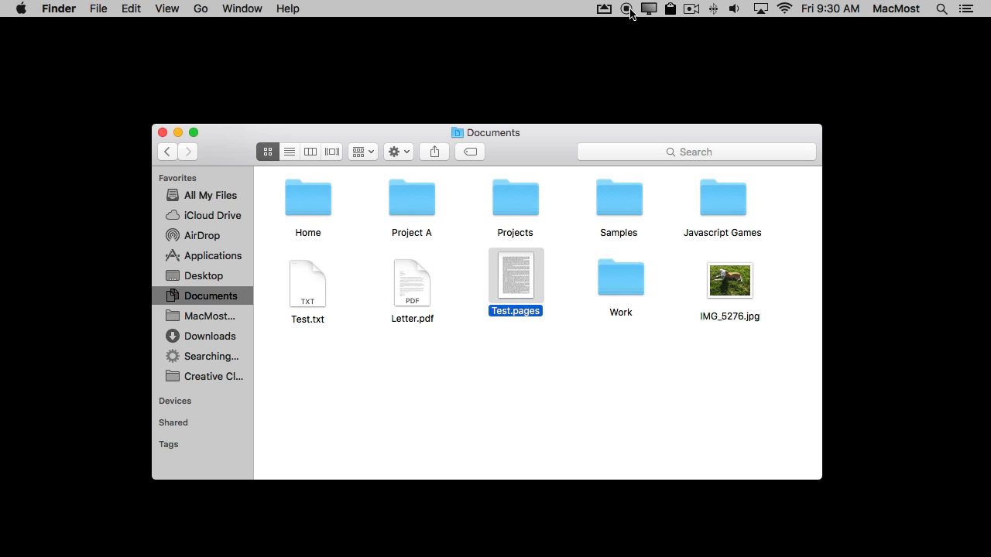
{"action": "mouse_move", "coordinate": [629, 12]}
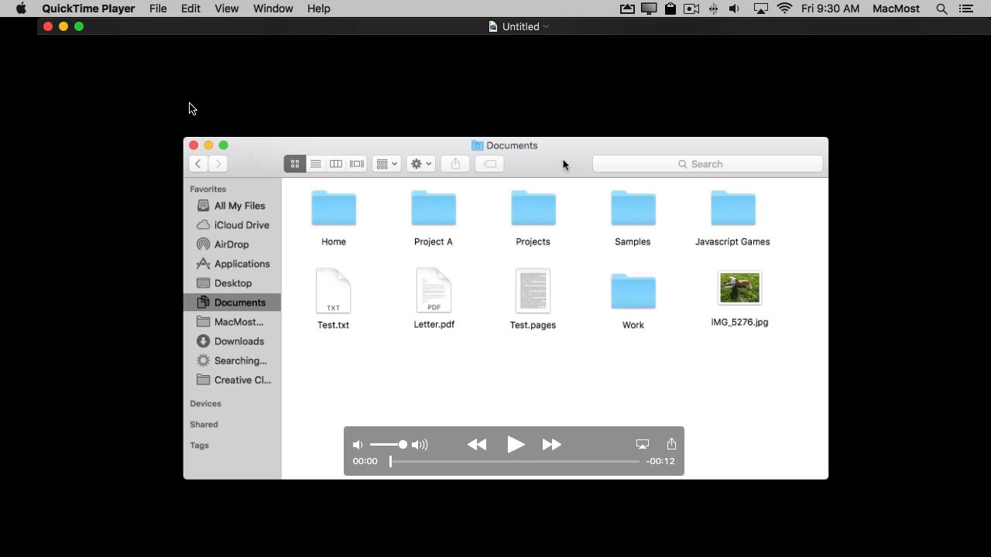
{"action": "mouse_move", "coordinate": [518, 451]}
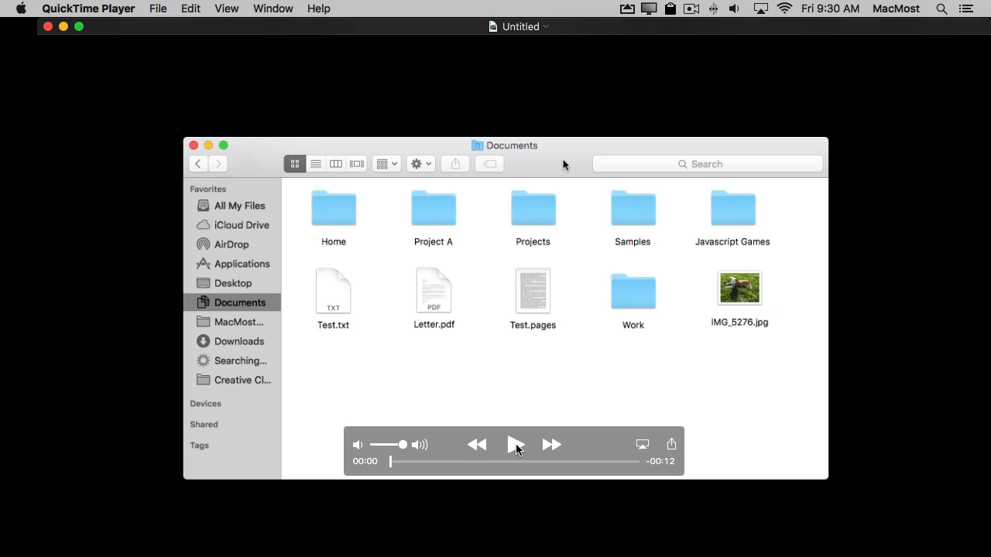
{"action": "left_click", "coordinate": [516, 443]}
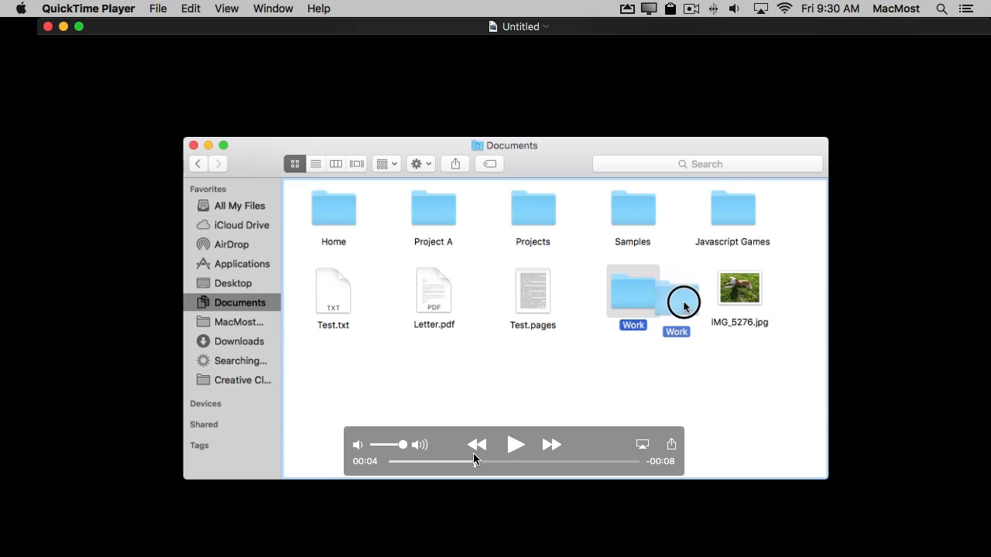
{"action": "left_click", "coordinate": [158, 9]}
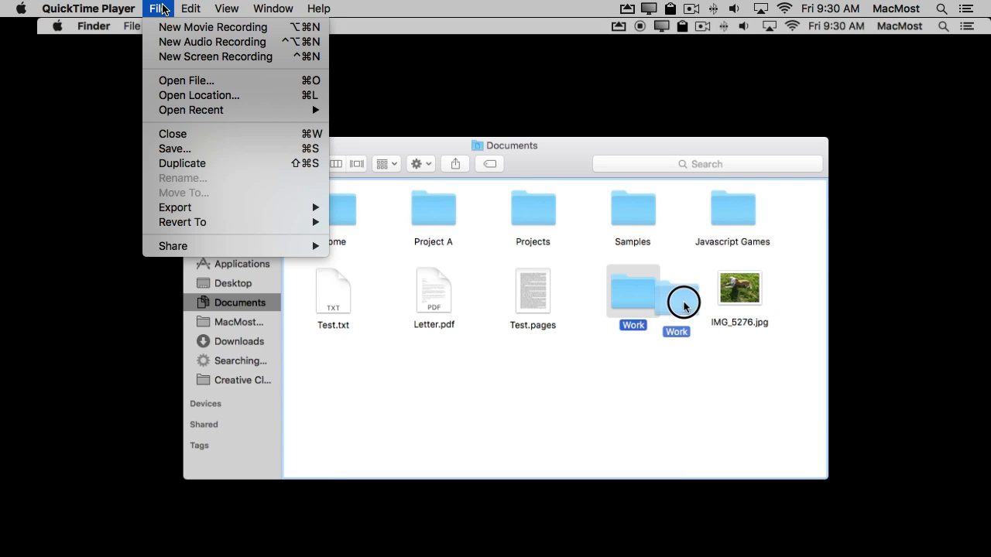
{"action": "left_click", "coordinate": [190, 10]}
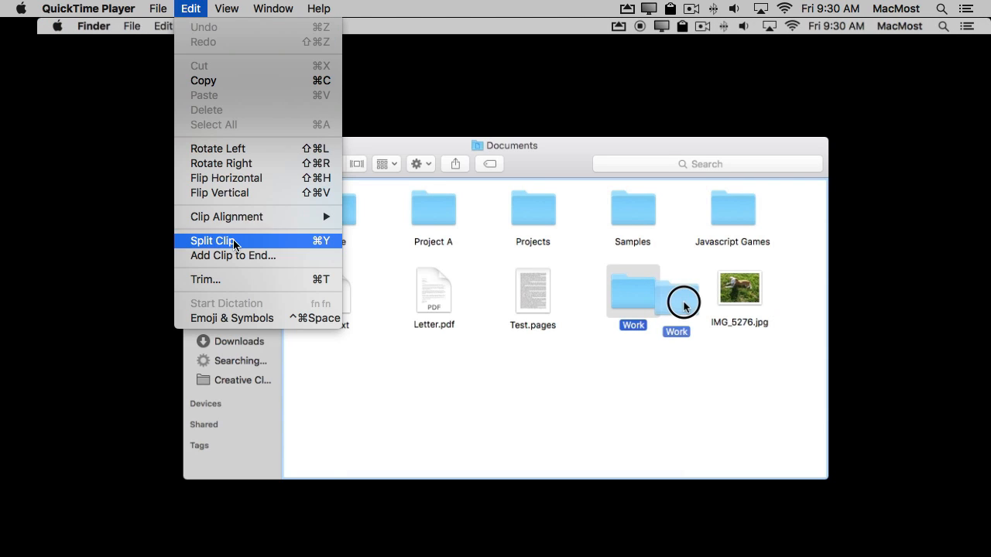
{"action": "left_click", "coordinate": [213, 241]}
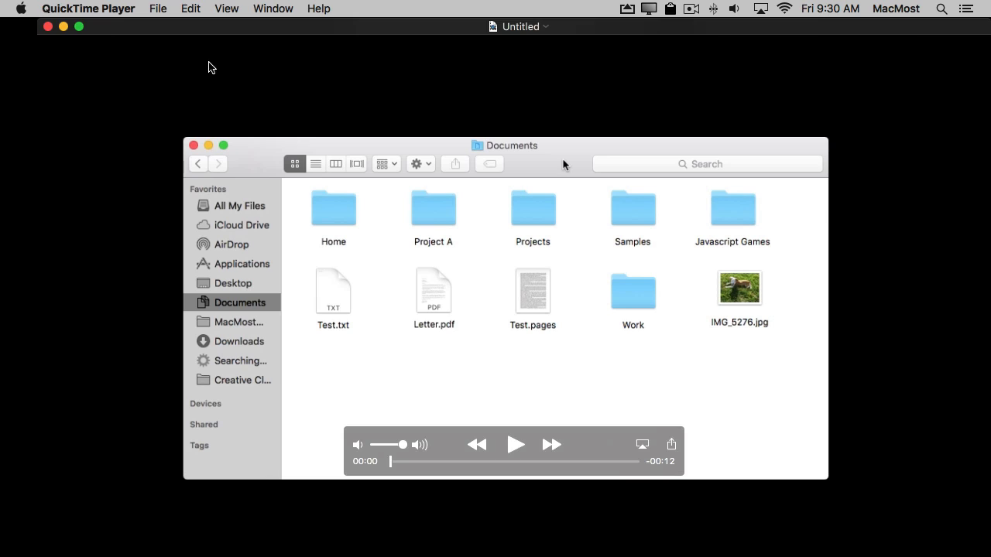
{"action": "left_click", "coordinate": [158, 9]}
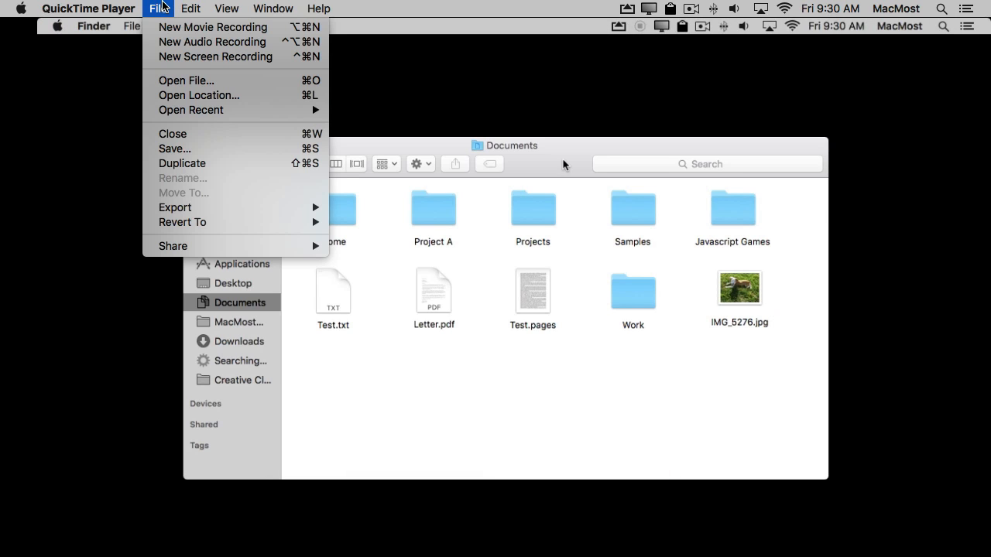
{"action": "mouse_move", "coordinate": [176, 207]}
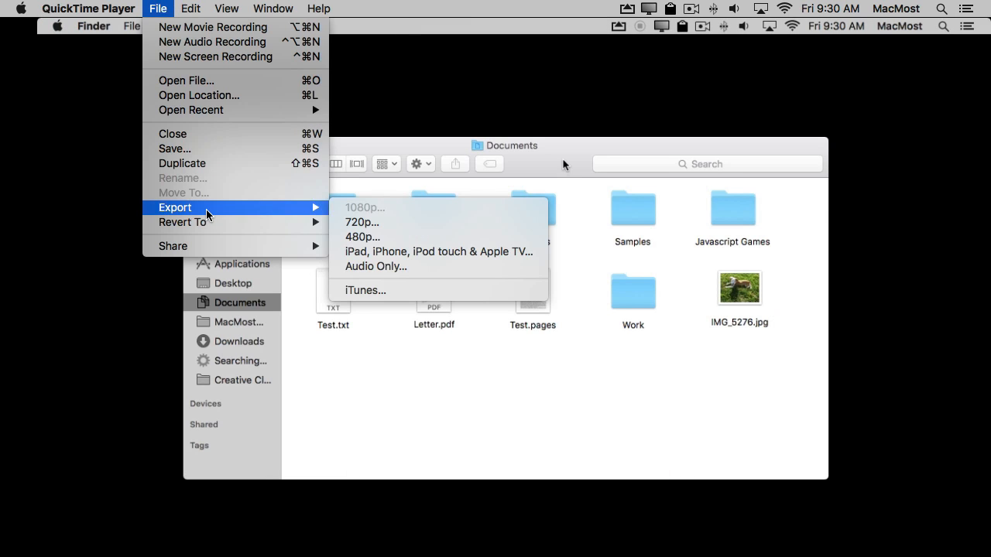
{"action": "mouse_move", "coordinate": [173, 148]}
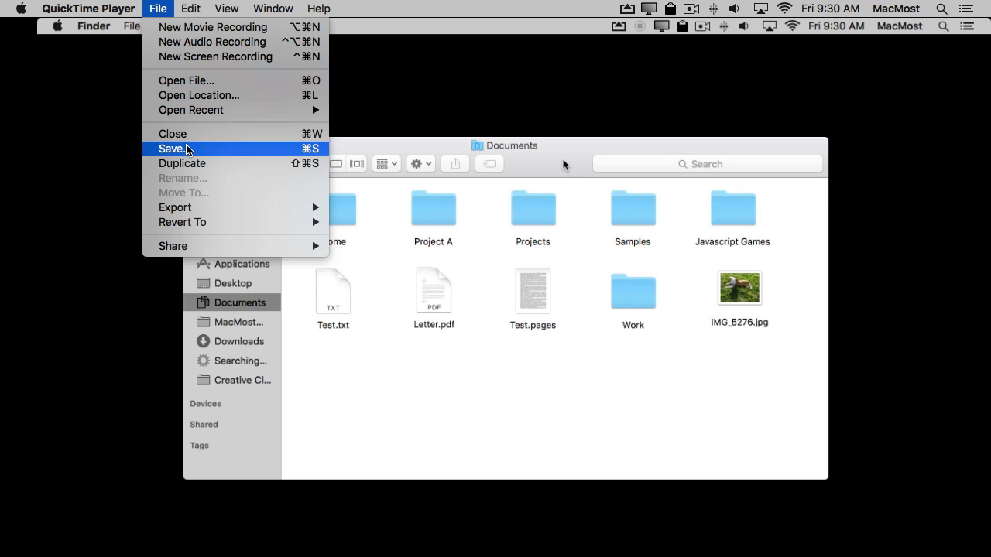
{"action": "left_click", "coordinate": [173, 148]}
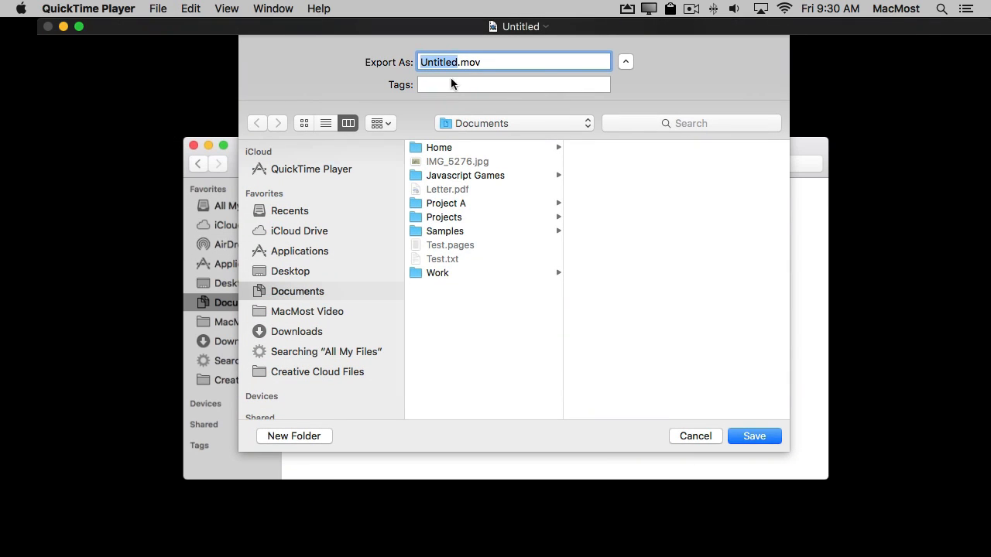
{"action": "mouse_move", "coordinate": [586, 380]}
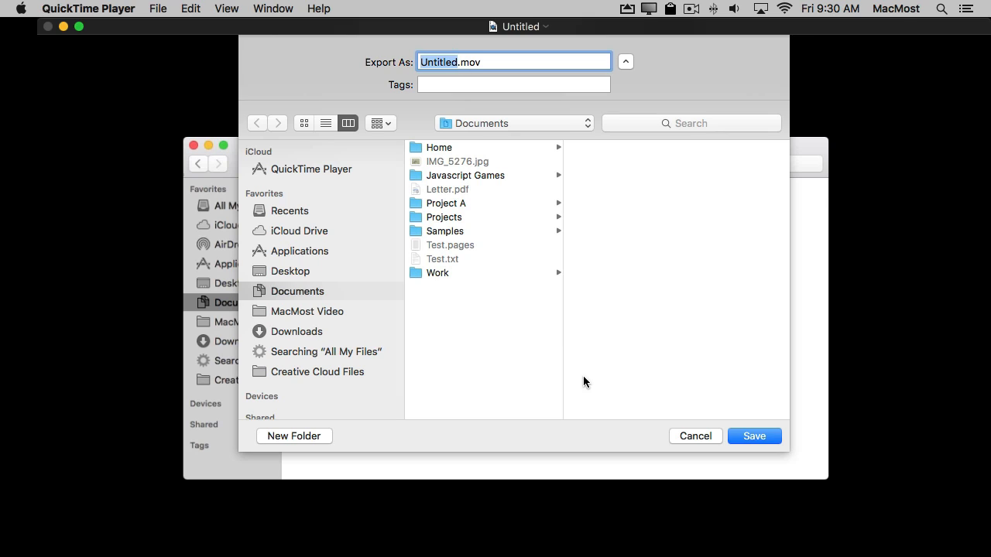
{"action": "mouse_move", "coordinate": [693, 441]}
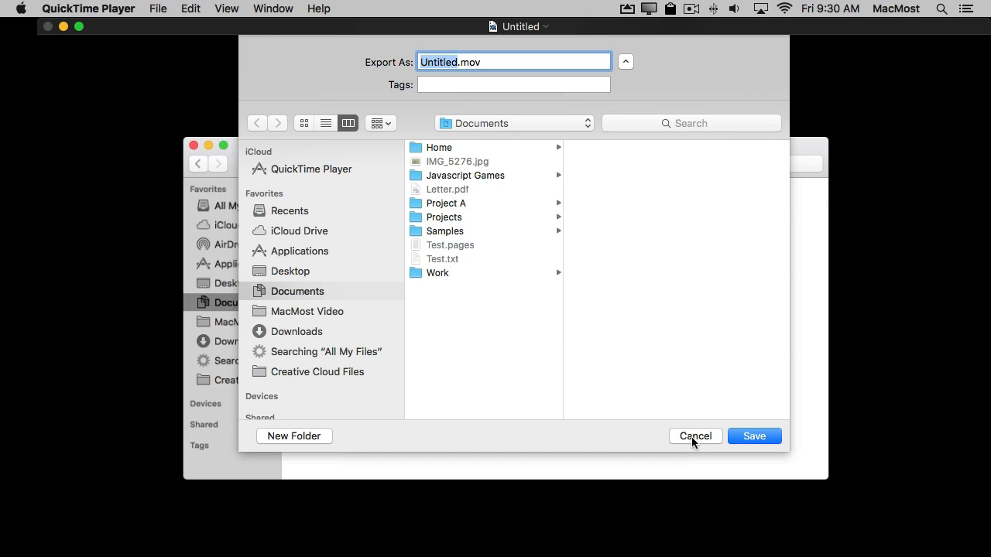
{"action": "left_click", "coordinate": [694, 437]}
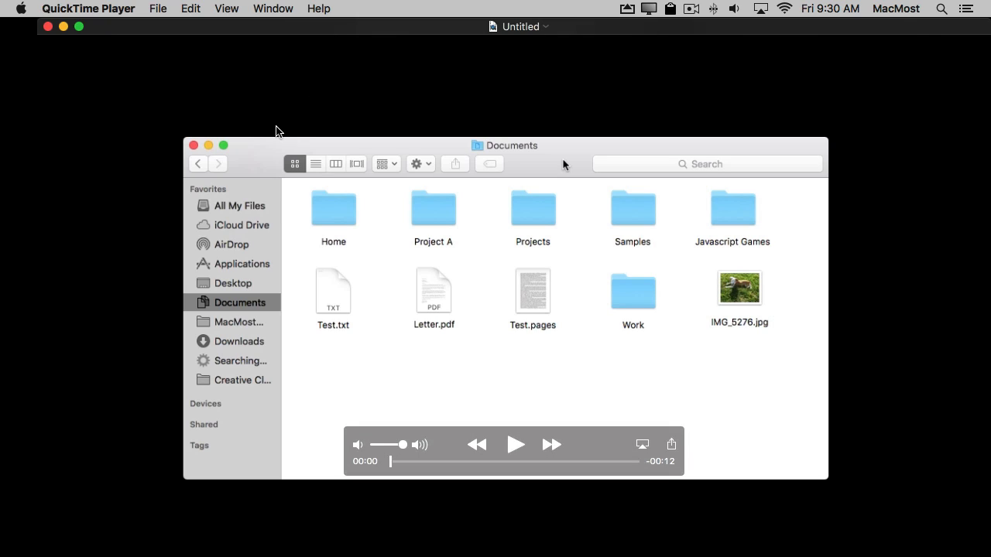
{"action": "mouse_move", "coordinate": [432, 89]}
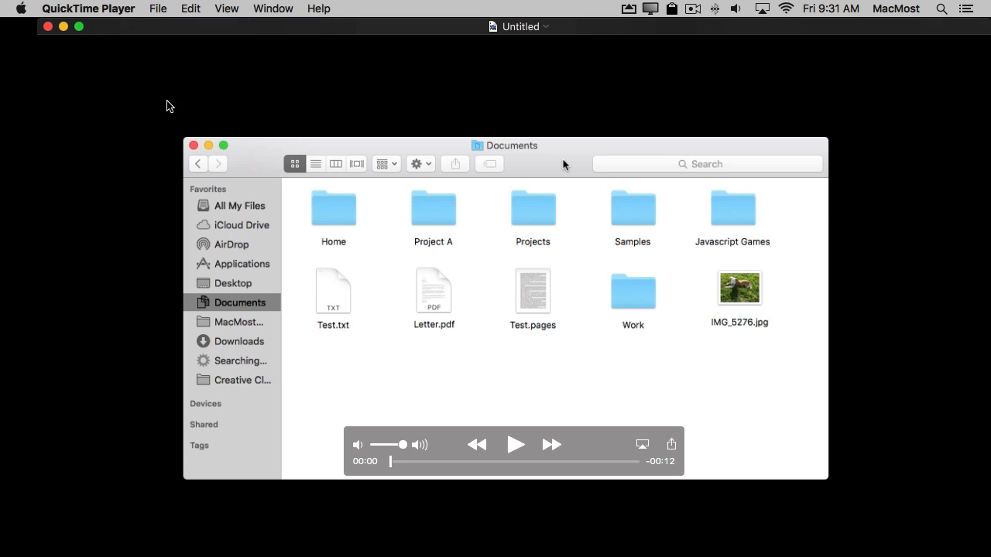
{"action": "mouse_move", "coordinate": [304, 217]}
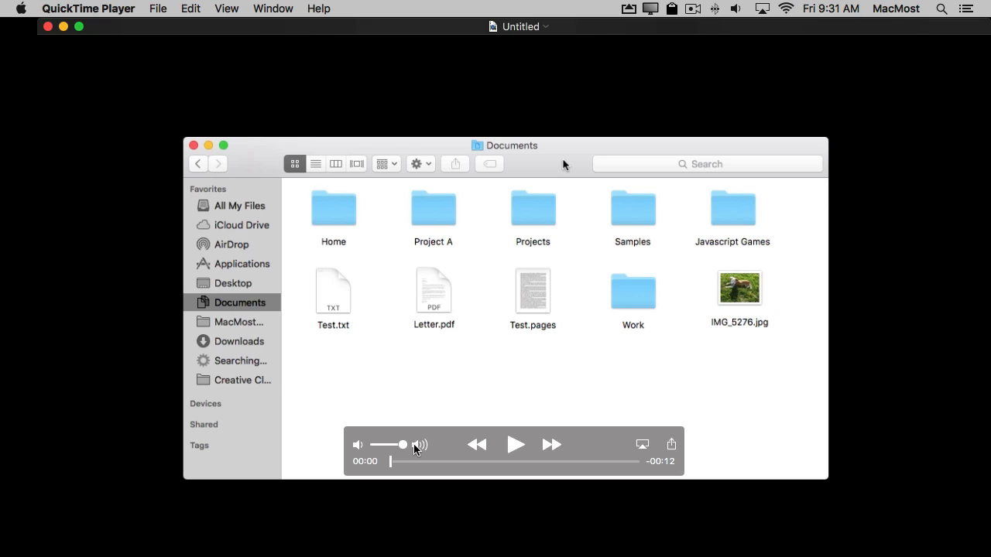
{"action": "mouse_move", "coordinate": [235, 428]}
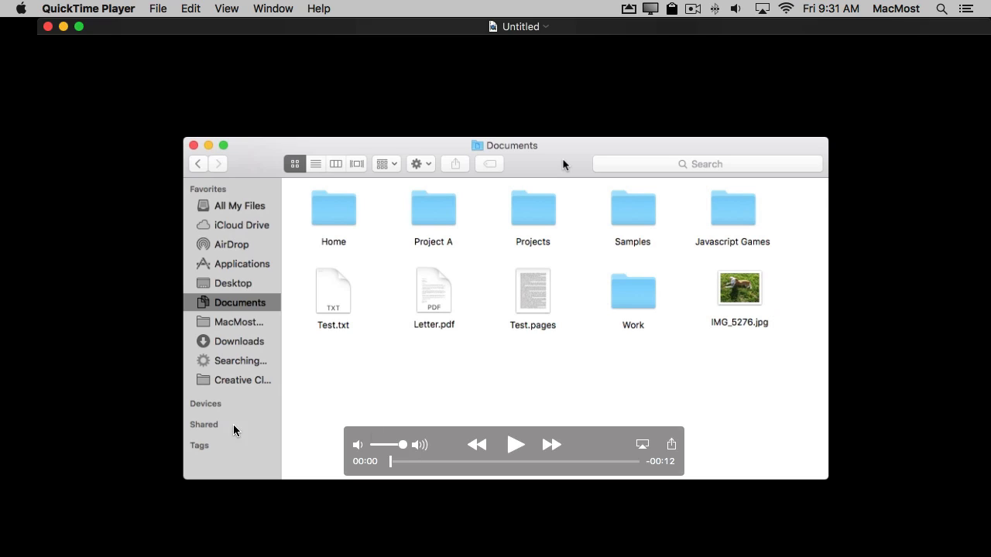
{"action": "mouse_move", "coordinate": [310, 214]}
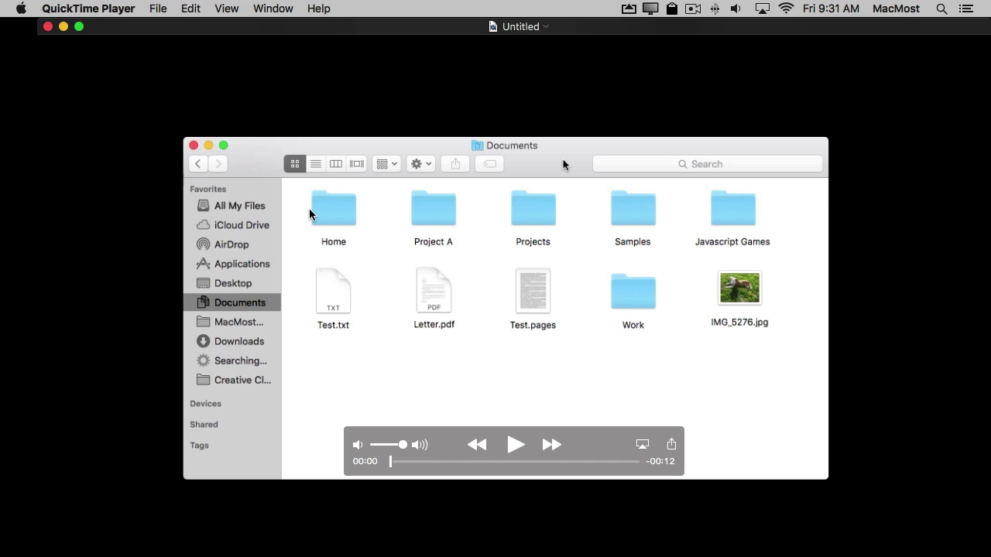
Play the recorded Finder movie for a few seconds.
{"action": "left_click", "coordinate": [158, 9]}
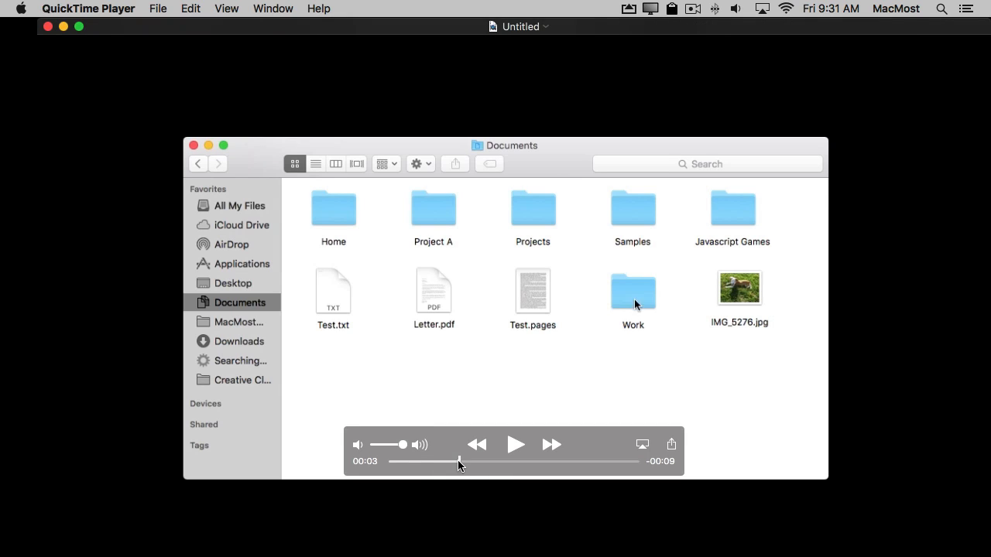
Pause playback and scrub to where the Work folder gets dragged in the clip.
{"action": "left_click", "coordinate": [632, 291]}
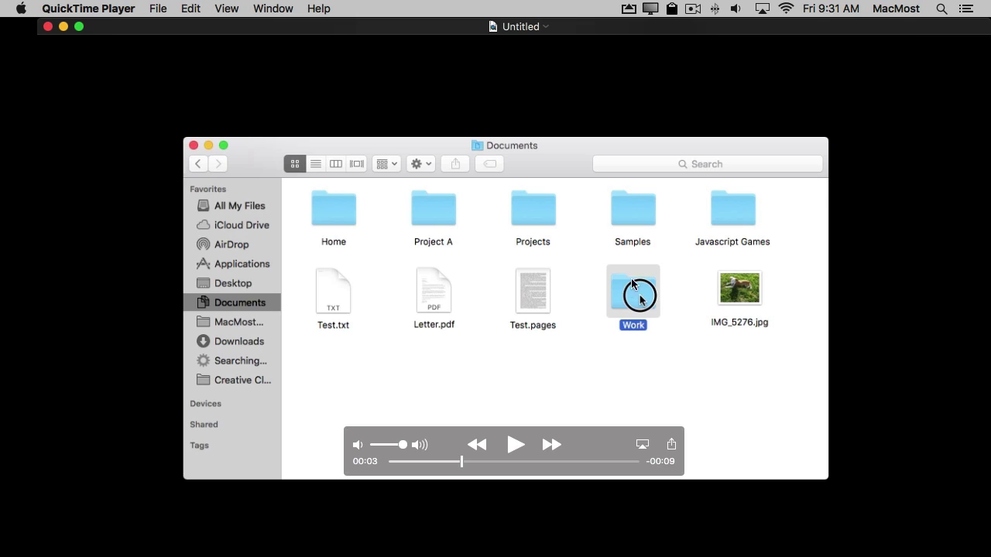
{"action": "mouse_move", "coordinate": [662, 304]}
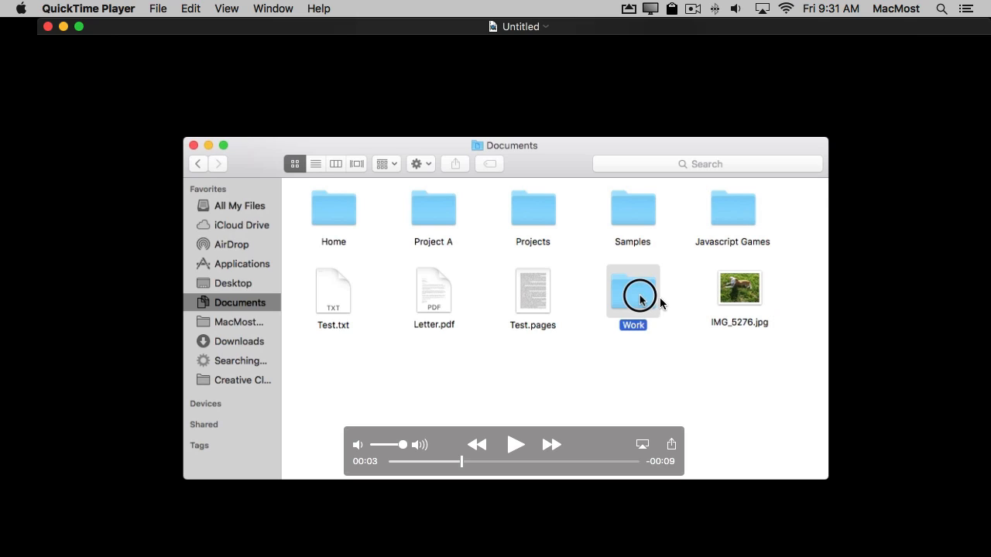
{"action": "mouse_move", "coordinate": [582, 353]}
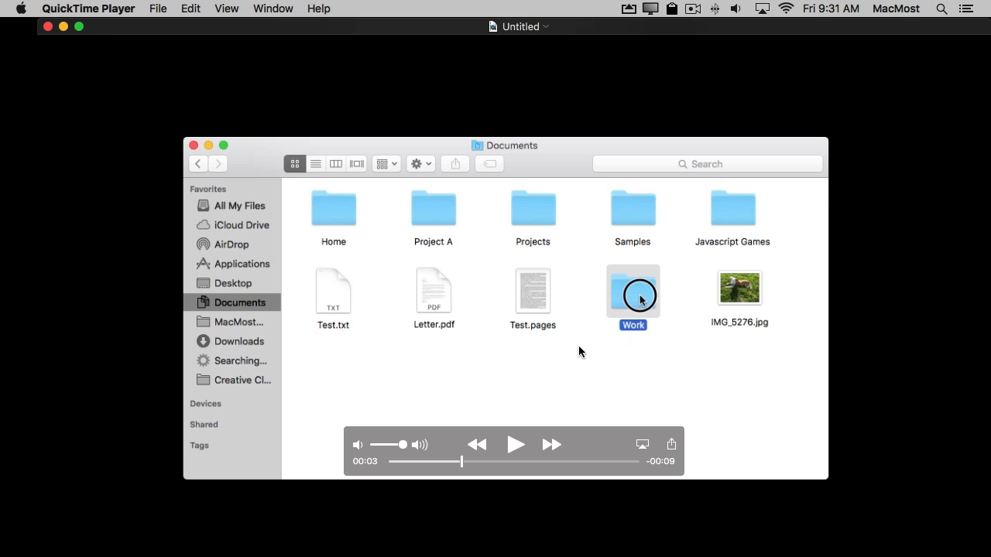
{"action": "mouse_move", "coordinate": [639, 299]}
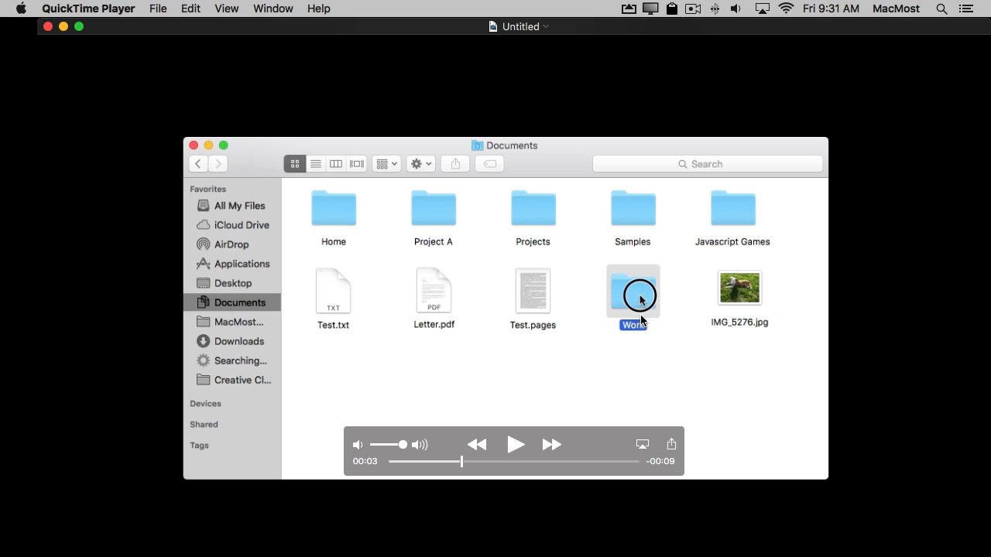
{"action": "mouse_move", "coordinate": [463, 464]}
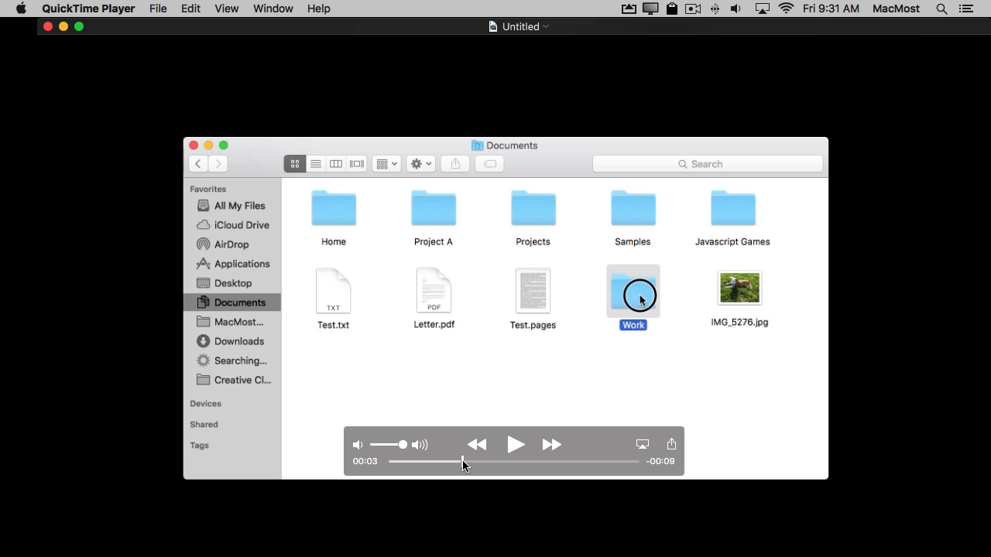
{"action": "left_click_drag", "start_coordinate": [633, 297], "coordinate": [436, 379]}
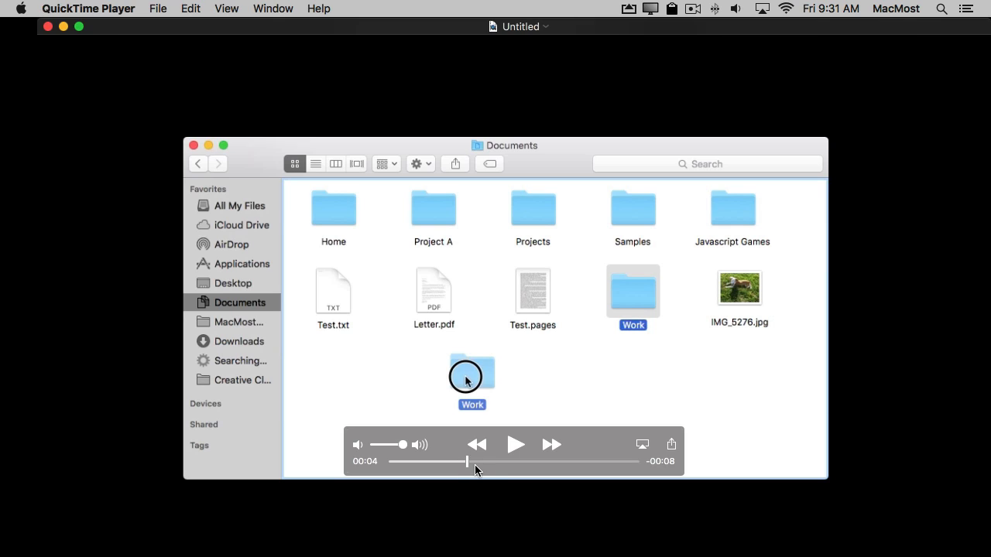
{"action": "mouse_move", "coordinate": [333, 233]}
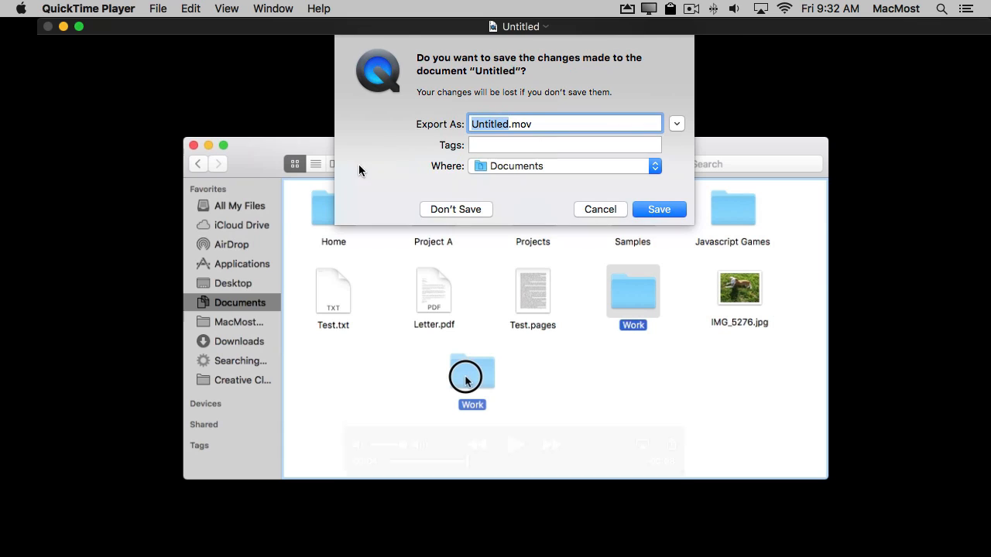
Discard the first recording without saving and begin setting up a new screen recording.
{"action": "left_click", "coordinate": [455, 209]}
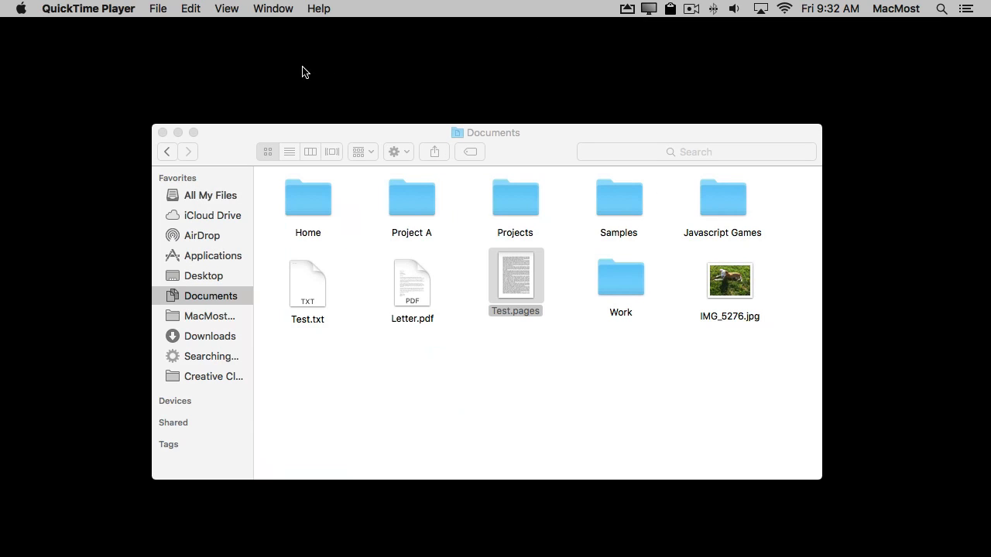
{"action": "mouse_move", "coordinate": [183, 18]}
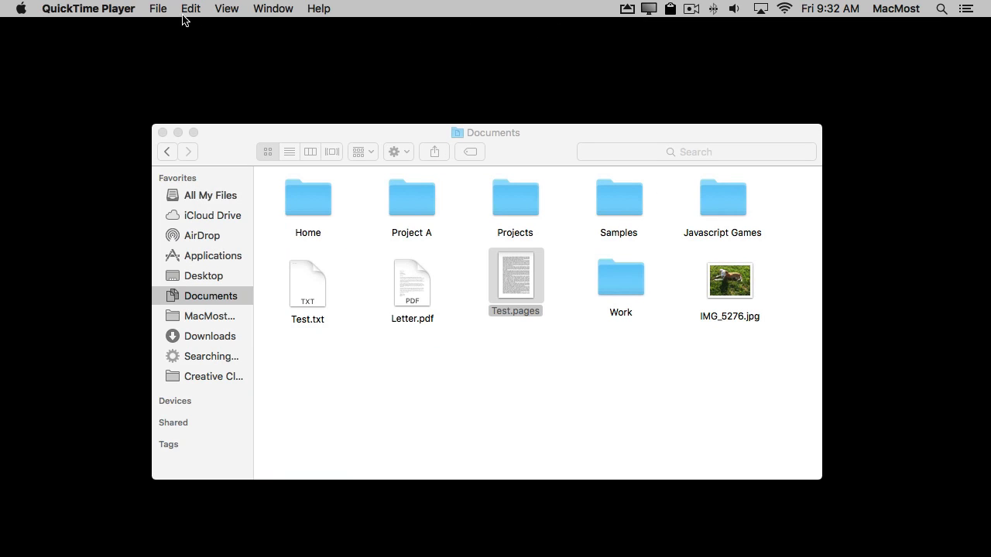
{"action": "left_click", "coordinate": [158, 9]}
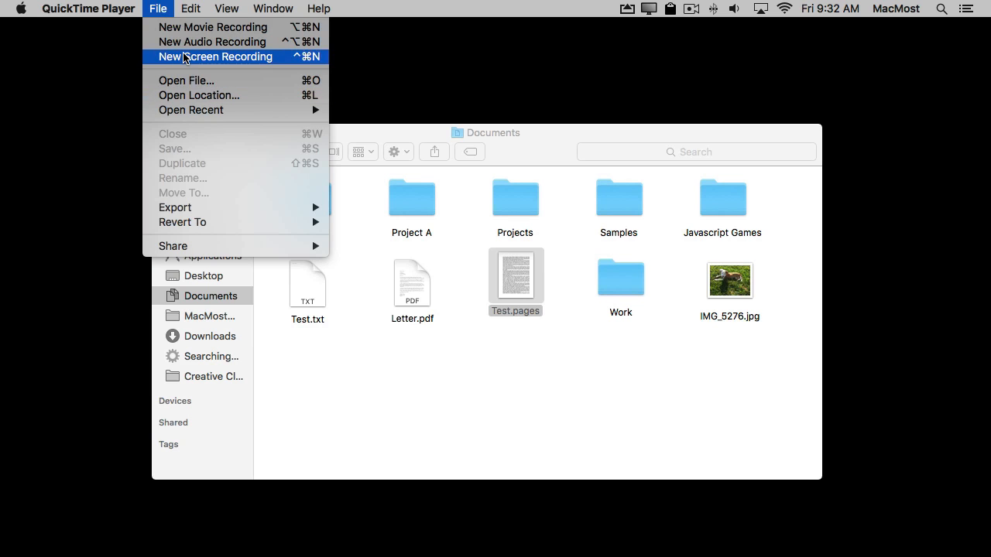
{"action": "left_click", "coordinate": [217, 55]}
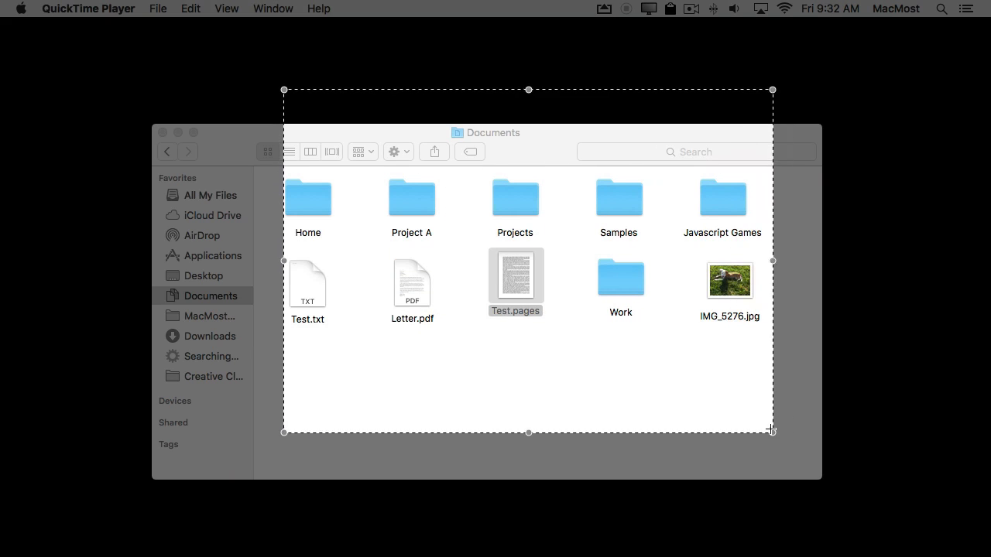
Drag out and adjust a recording area covering only the Finder file icons.
{"action": "left_click_drag", "start_coordinate": [771, 432], "coordinate": [780, 458]}
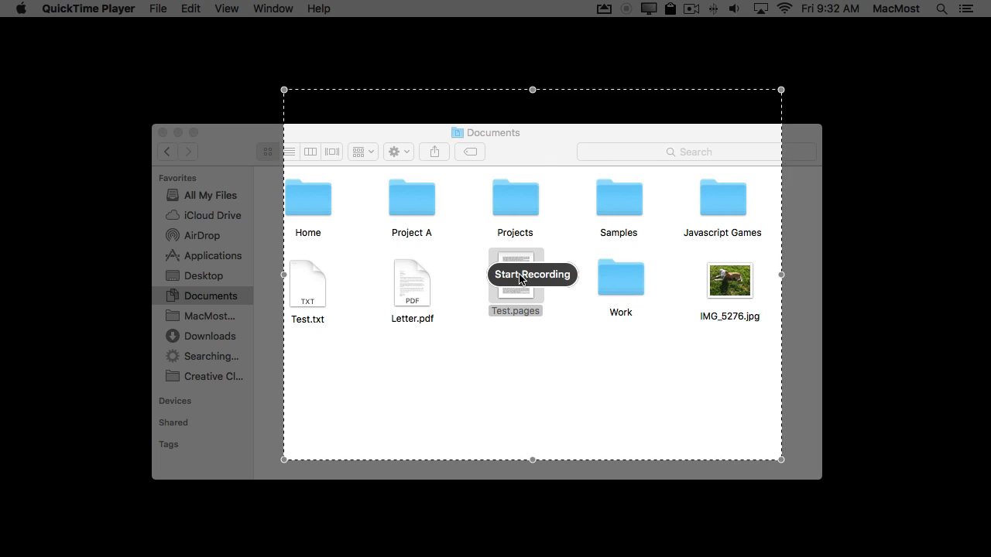
{"action": "left_click_drag", "start_coordinate": [781, 275], "coordinate": [835, 276]}
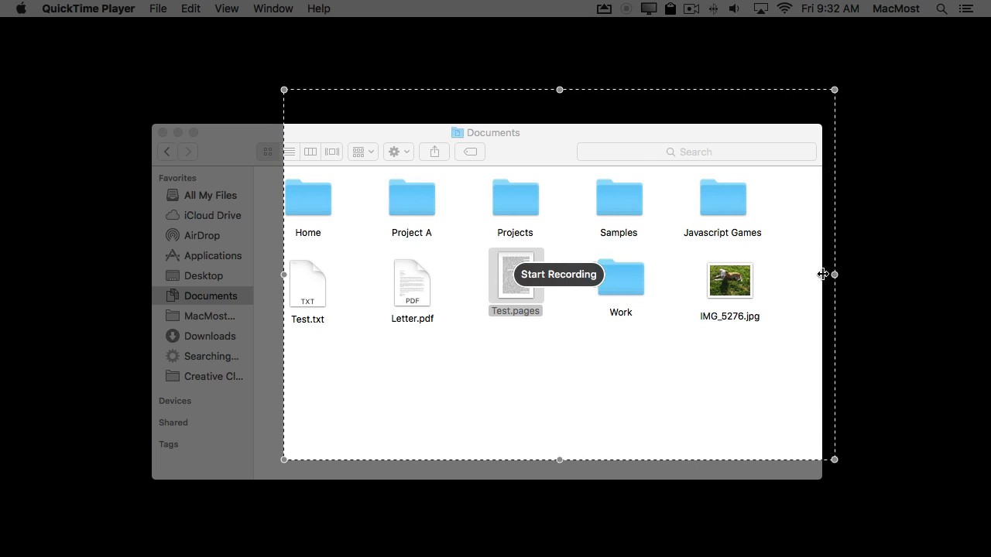
{"action": "left_click_drag", "start_coordinate": [559, 90], "coordinate": [532, 155]}
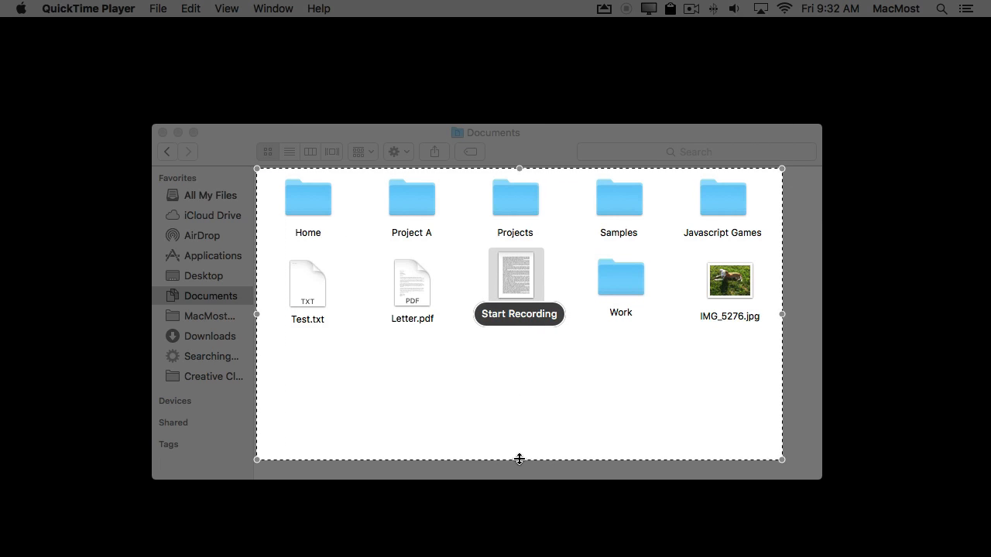
{"action": "left_click_drag", "start_coordinate": [519, 459], "coordinate": [519, 335]}
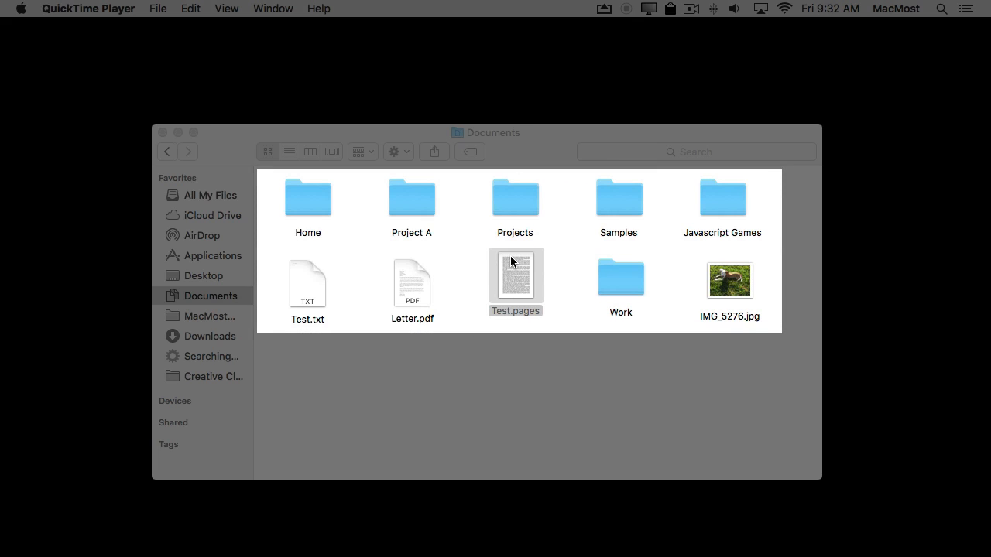
{"action": "mouse_move", "coordinate": [411, 204]}
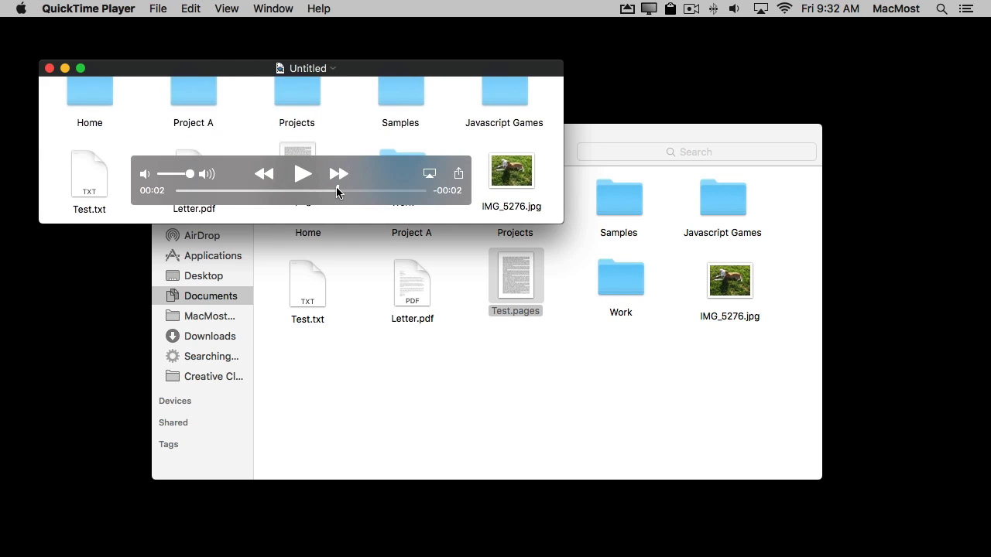
{"action": "mouse_move", "coordinate": [286, 145]}
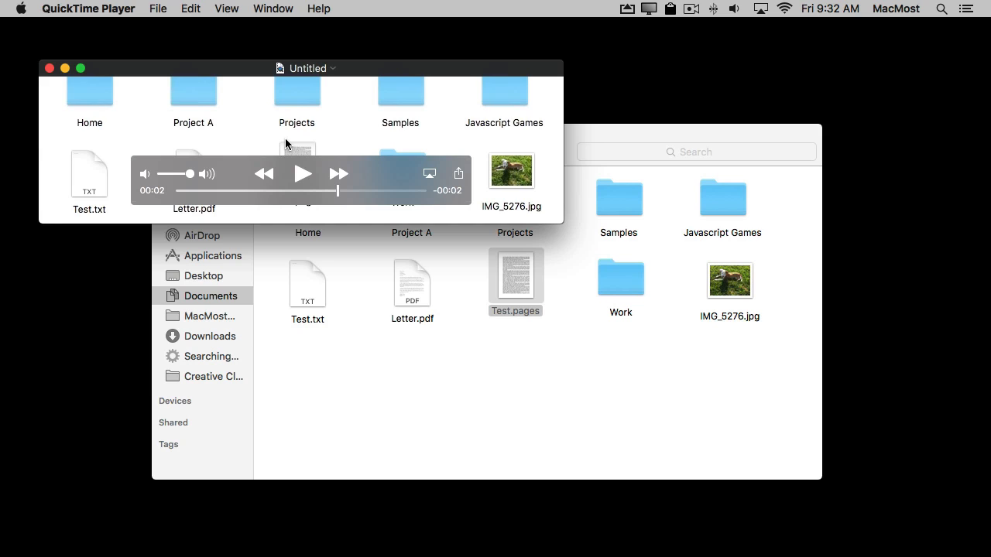